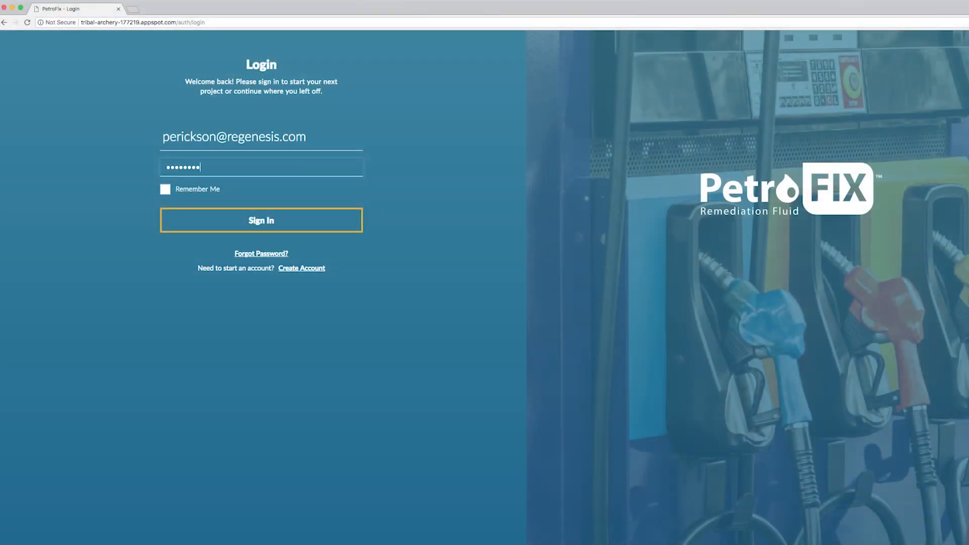
Sign in to reach the Sites list showing Sing Station #305 and Tom's Gas Stop.
{"action": "left_click", "coordinate": [260, 220]}
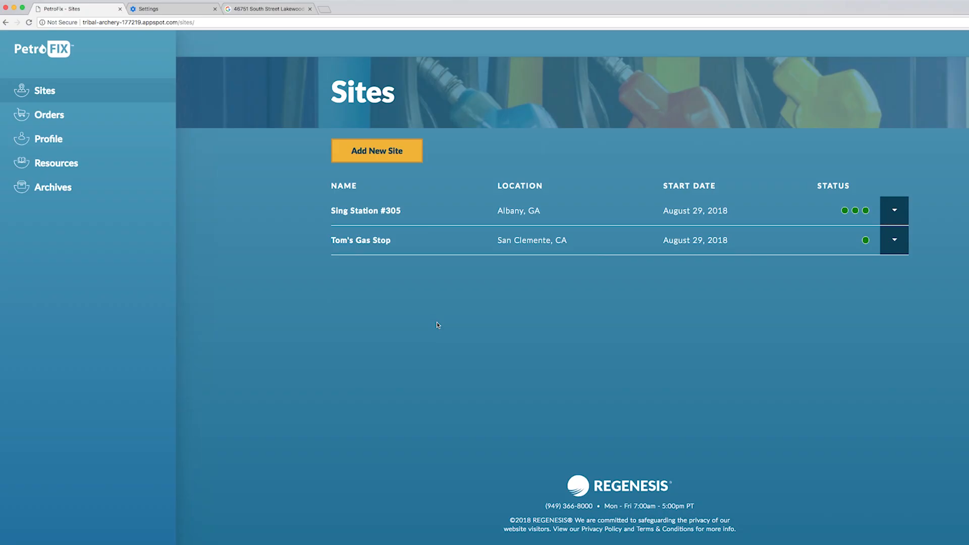
{"action": "mouse_move", "coordinate": [430, 321]}
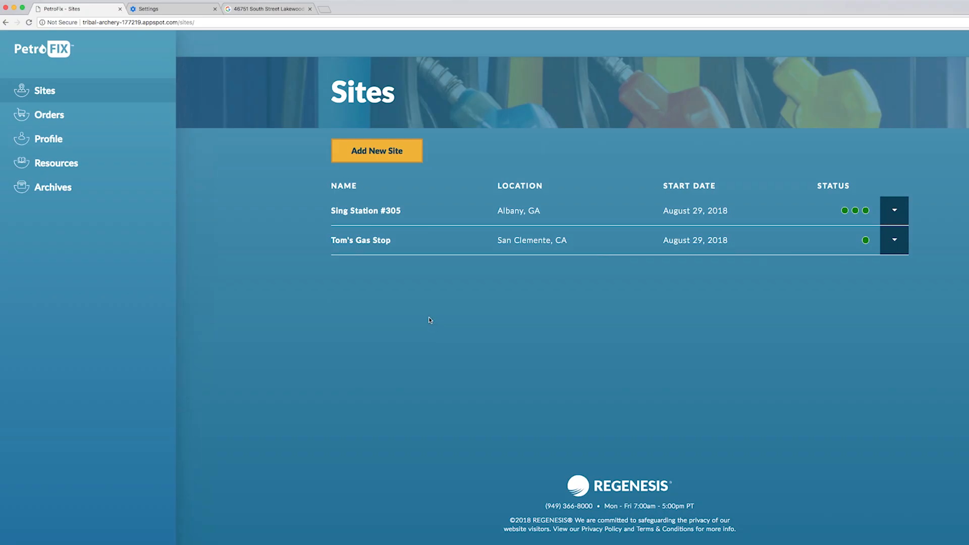
{"action": "mouse_move", "coordinate": [274, 228]}
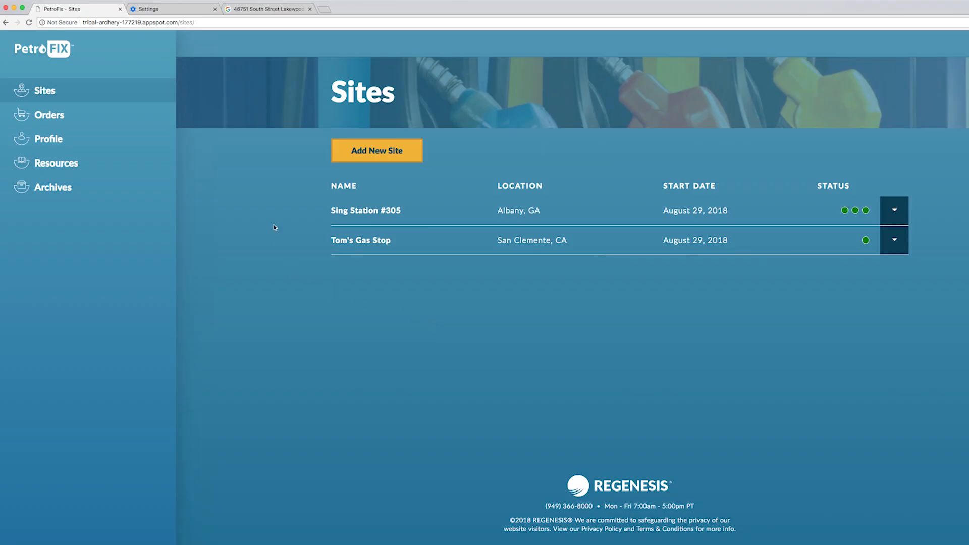
{"action": "left_click", "coordinate": [376, 151]}
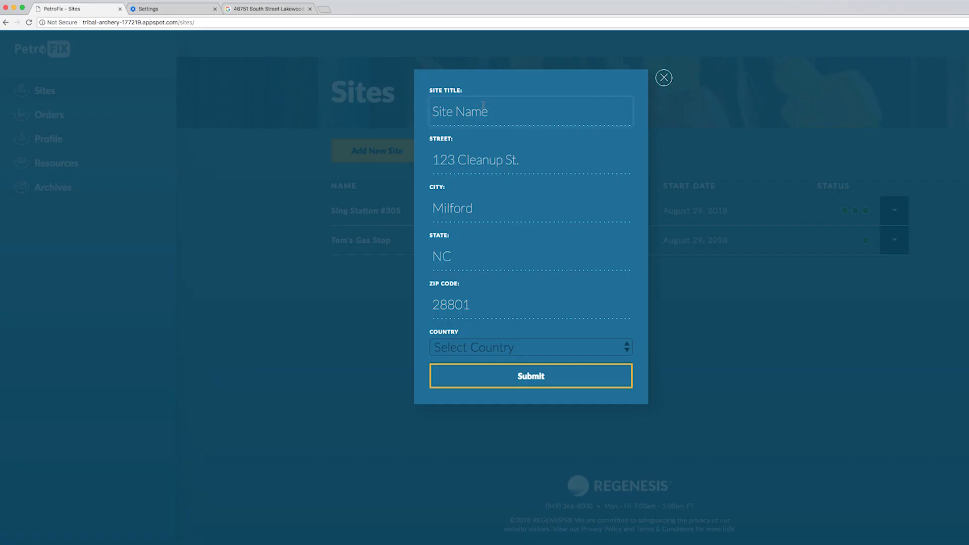
{"action": "type", "text": "Quick Stop"}
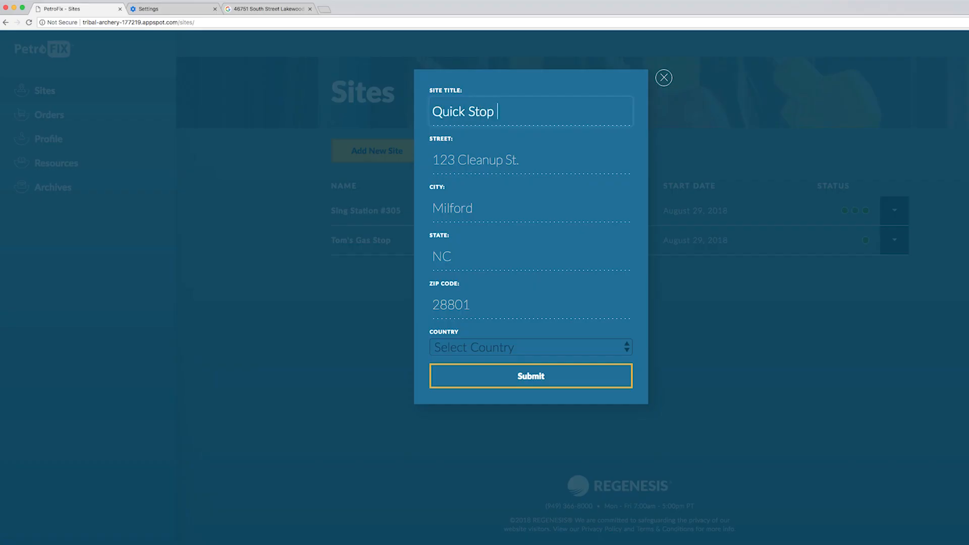
{"action": "type", "text": "#345"}
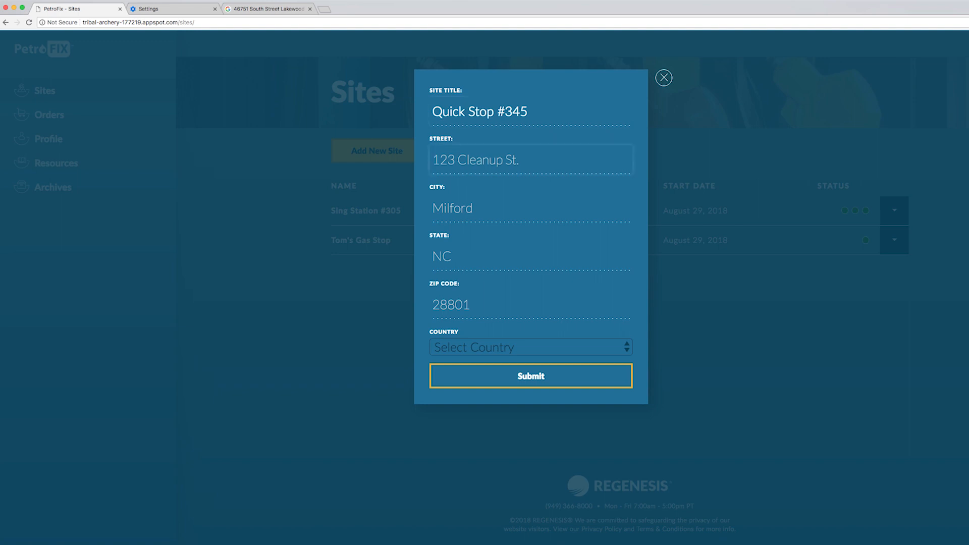
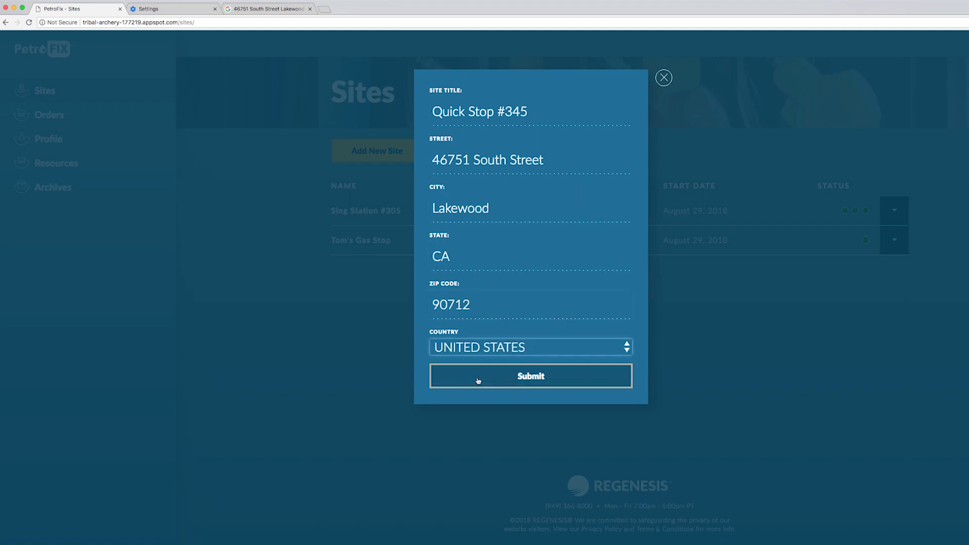
{"action": "left_click", "coordinate": [531, 376]}
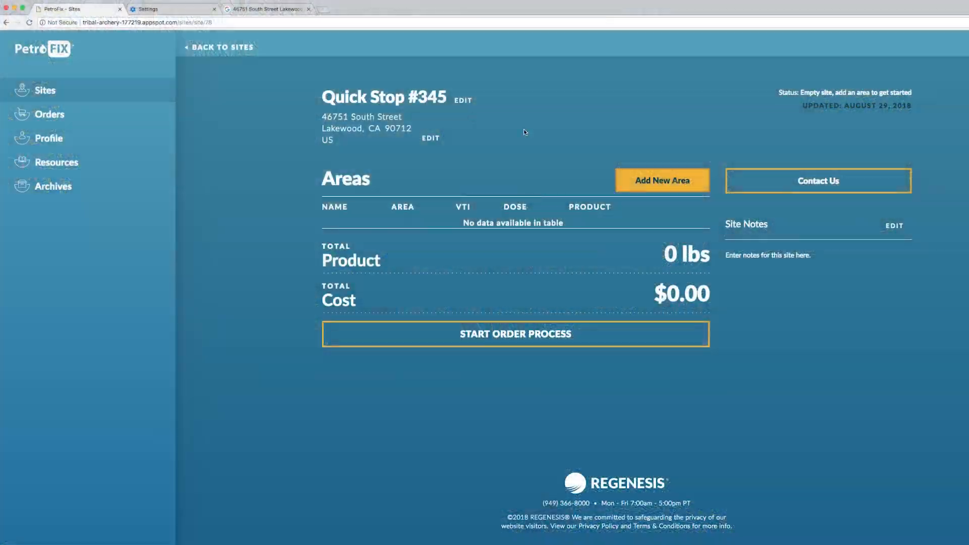
Add Area 1 with 570 sq.ft. surface area and treatment interval 12 to 22 ft bgs.
{"action": "left_click", "coordinate": [662, 179]}
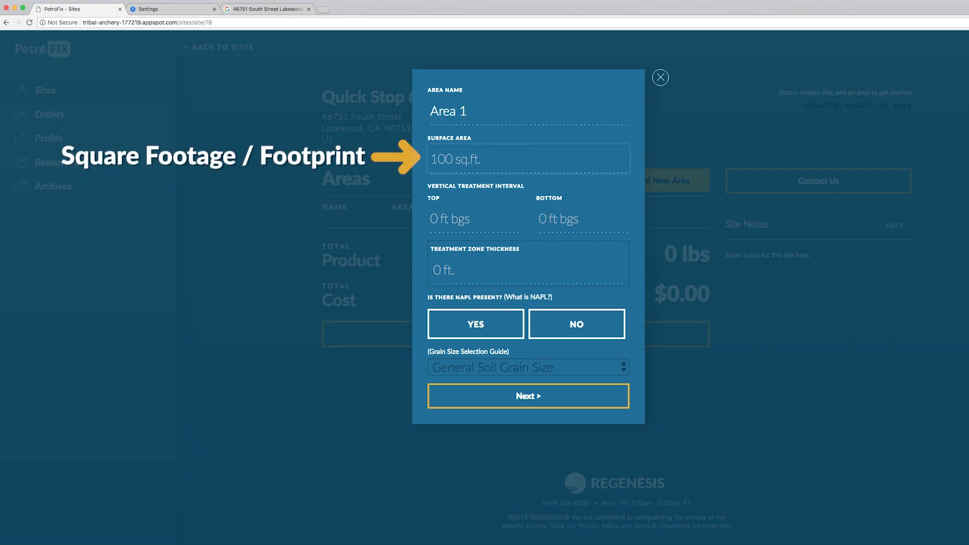
{"action": "type", "text": "570 sq.ft."}
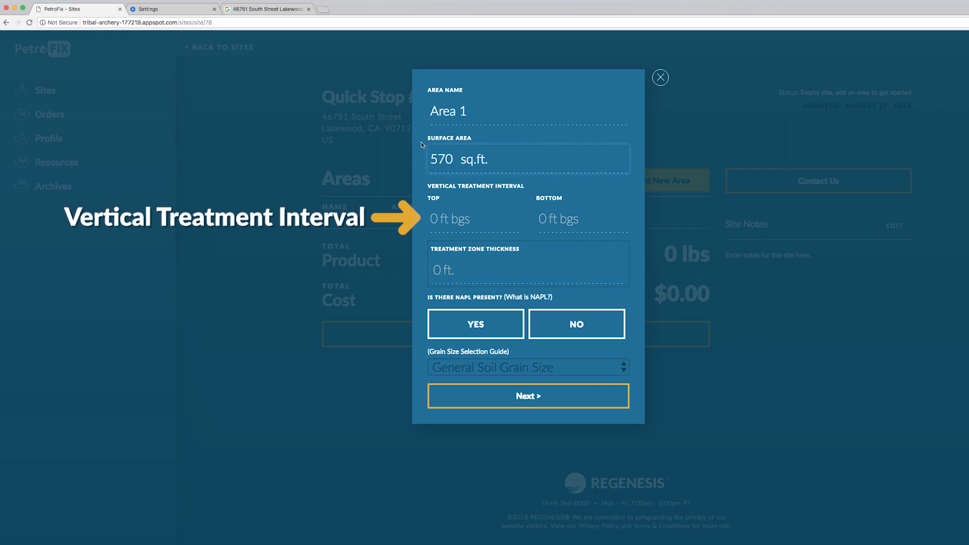
{"action": "left_click", "coordinate": [474, 218]}
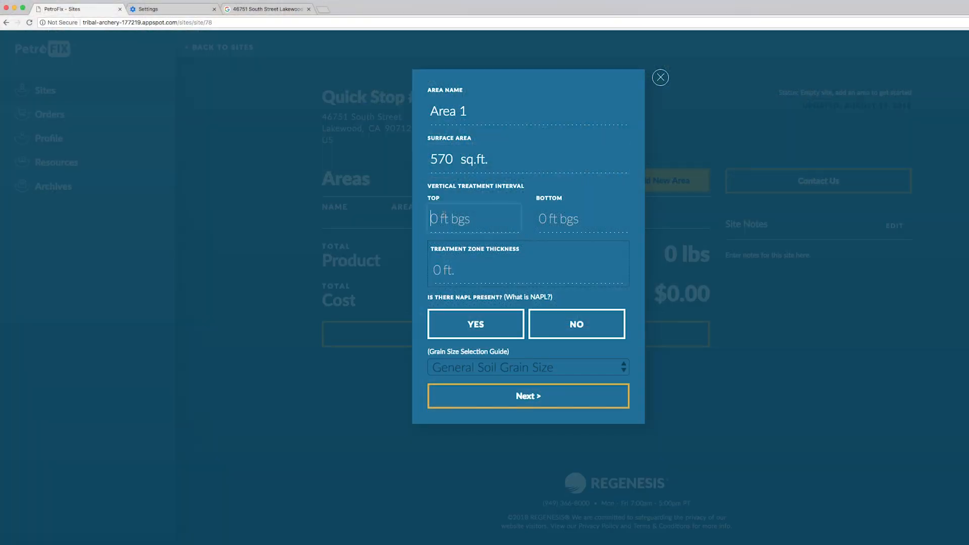
{"action": "type", "text": "12"}
{"action": "left_click", "coordinate": [582, 218]}
{"action": "type", "text": "22"}
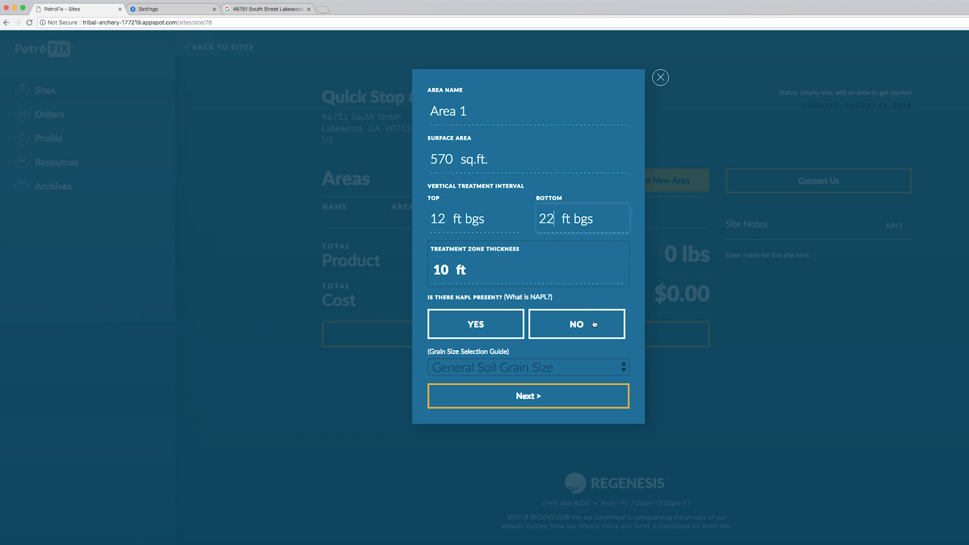
Mark NAPL present with NAPL Above 0.5" and dismiss the NAPL alert.
{"action": "left_click", "coordinate": [577, 324]}
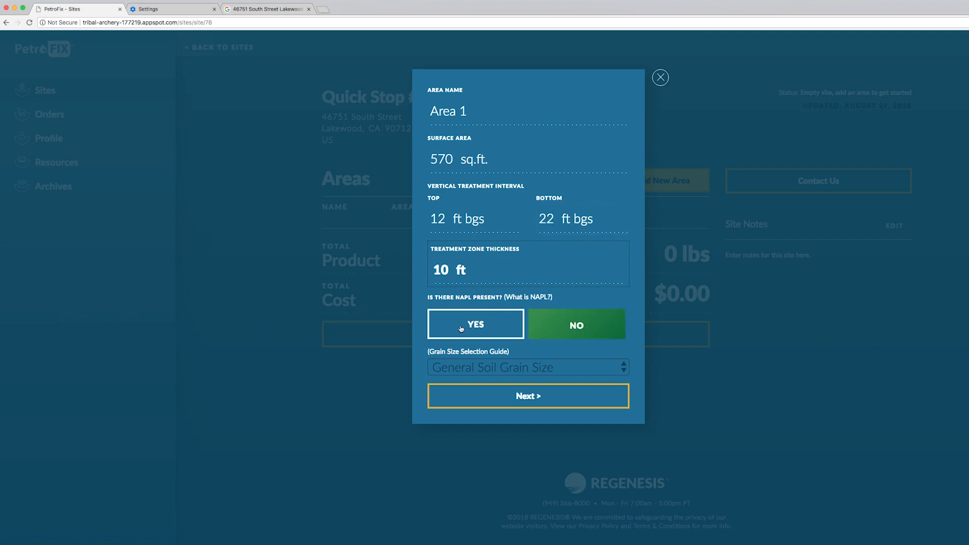
{"action": "left_click", "coordinate": [476, 324]}
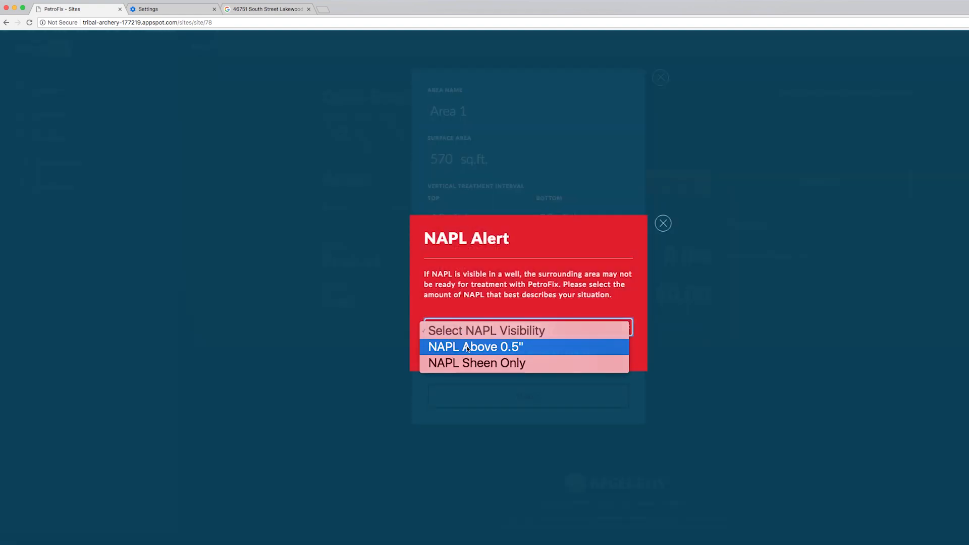
{"action": "left_click", "coordinate": [474, 347]}
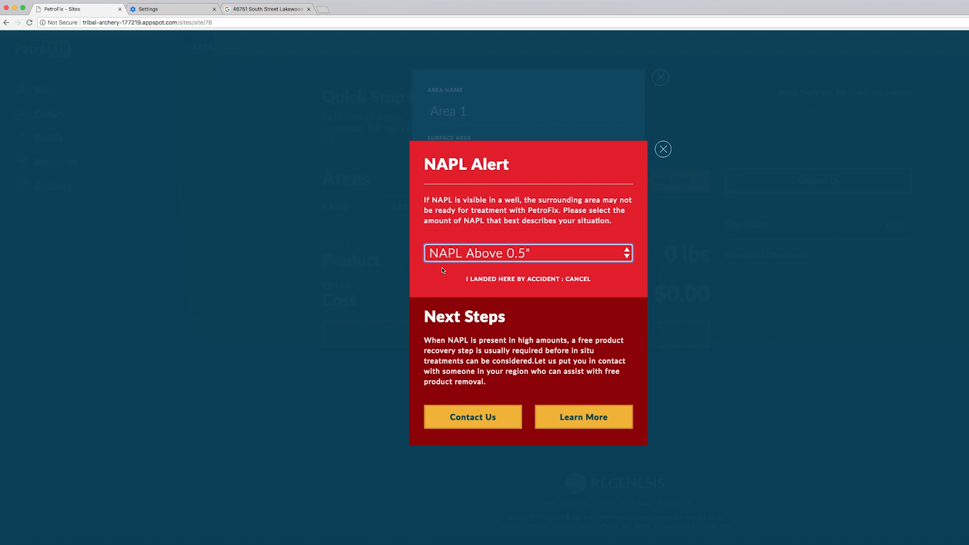
{"action": "left_click", "coordinate": [527, 253]}
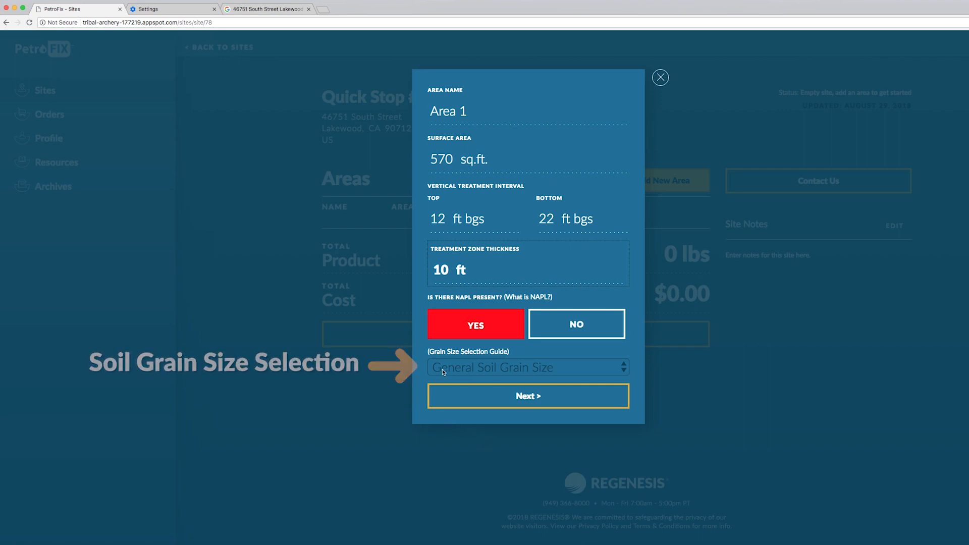
Cycle through grain size options and settle on Coarse >75% Sand/Gravel.
{"action": "left_click", "coordinate": [529, 368]}
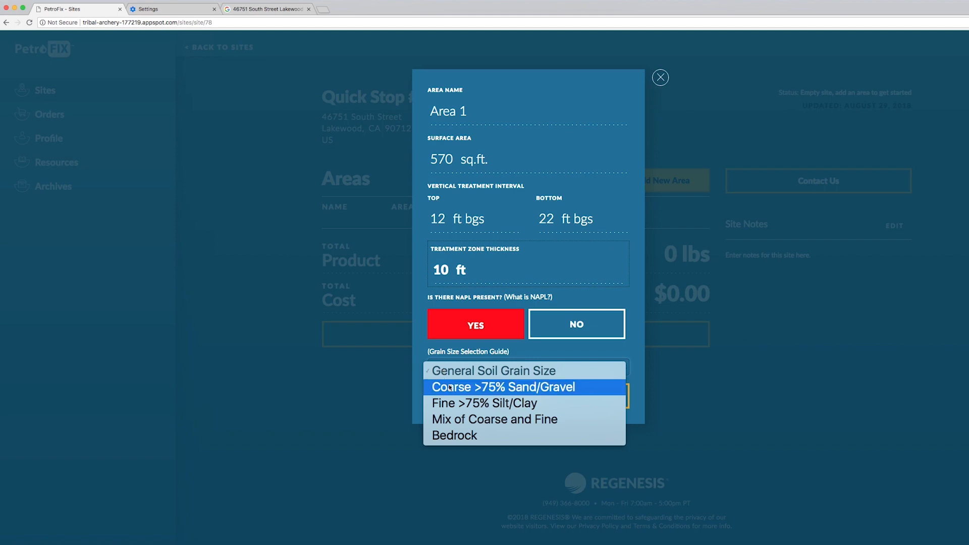
{"action": "left_click", "coordinate": [503, 387]}
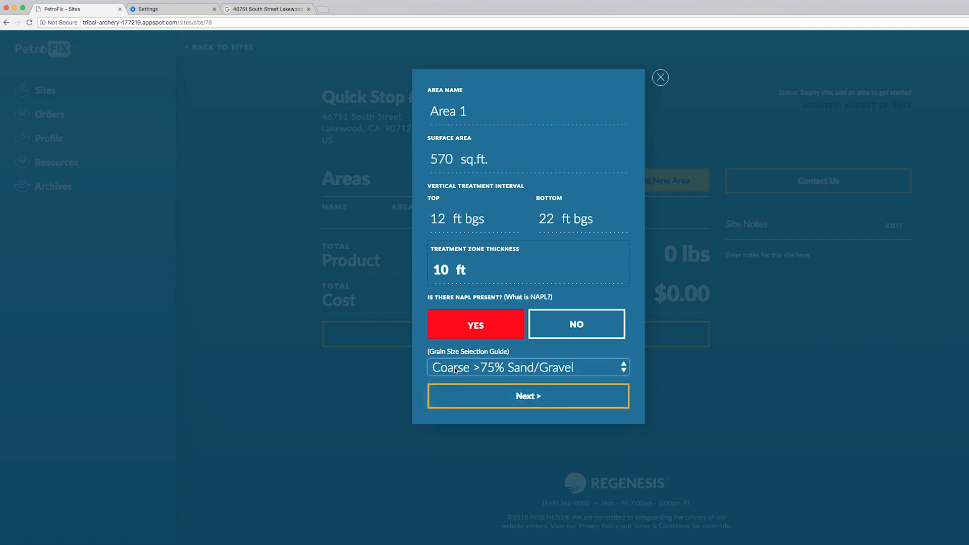
{"action": "left_click", "coordinate": [529, 367]}
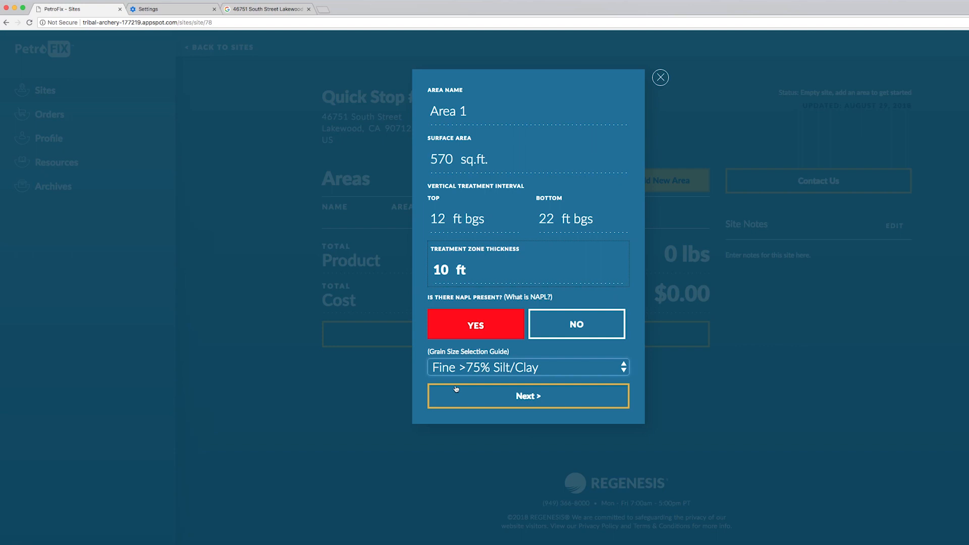
{"action": "left_click", "coordinate": [527, 367]}
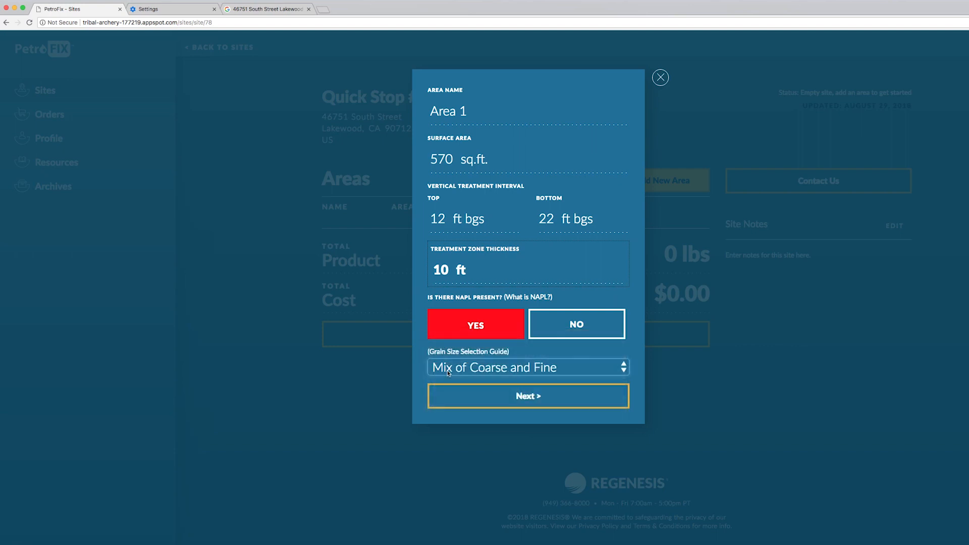
{"action": "left_click", "coordinate": [527, 367]}
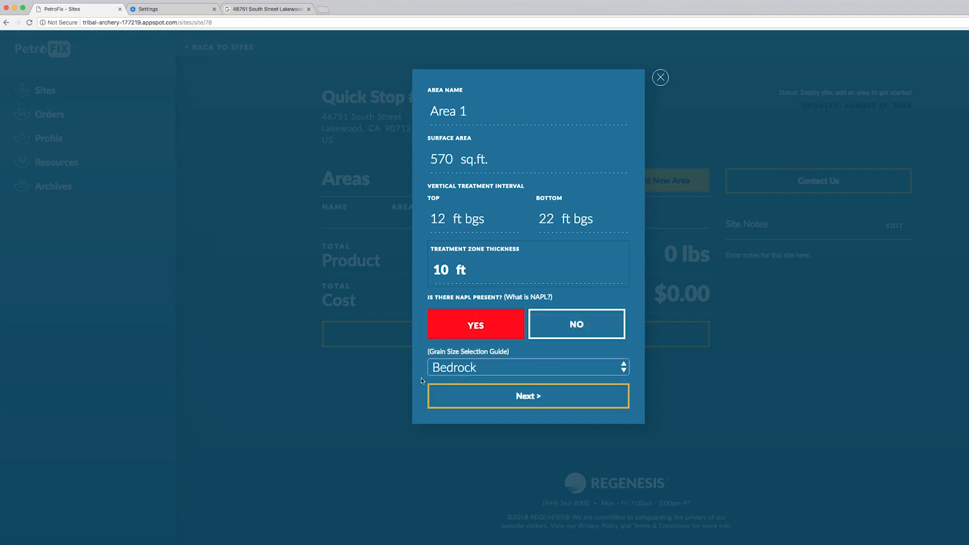
{"action": "left_click", "coordinate": [528, 367]}
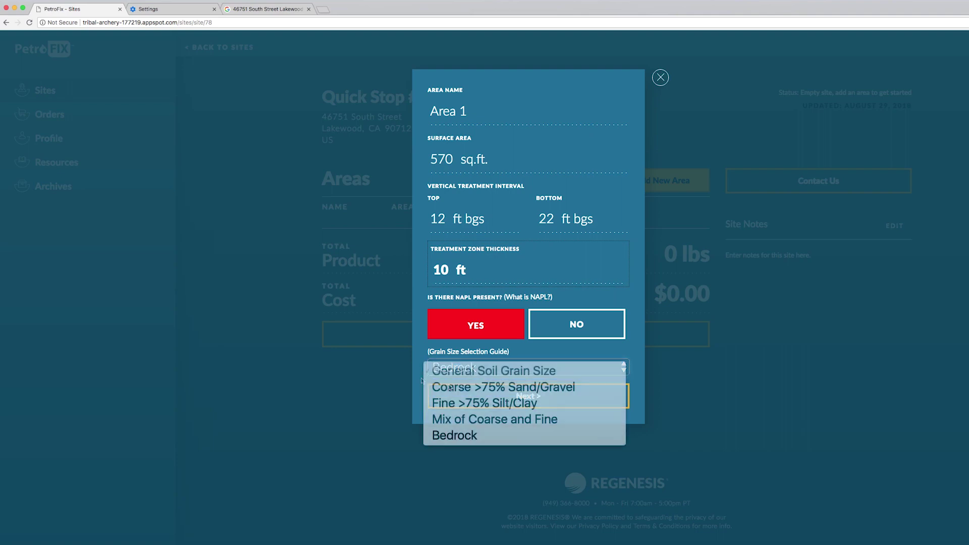
{"action": "left_click", "coordinate": [503, 388]}
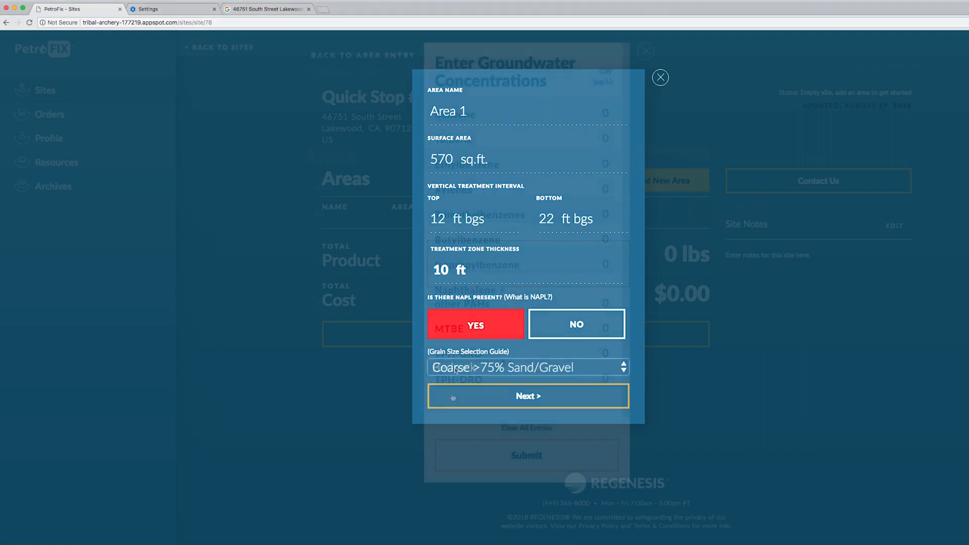
Submit groundwater concentrations including TPH-GRO 30000 to get Source zone Results of 1,600 lbs.
{"action": "left_click", "coordinate": [527, 396]}
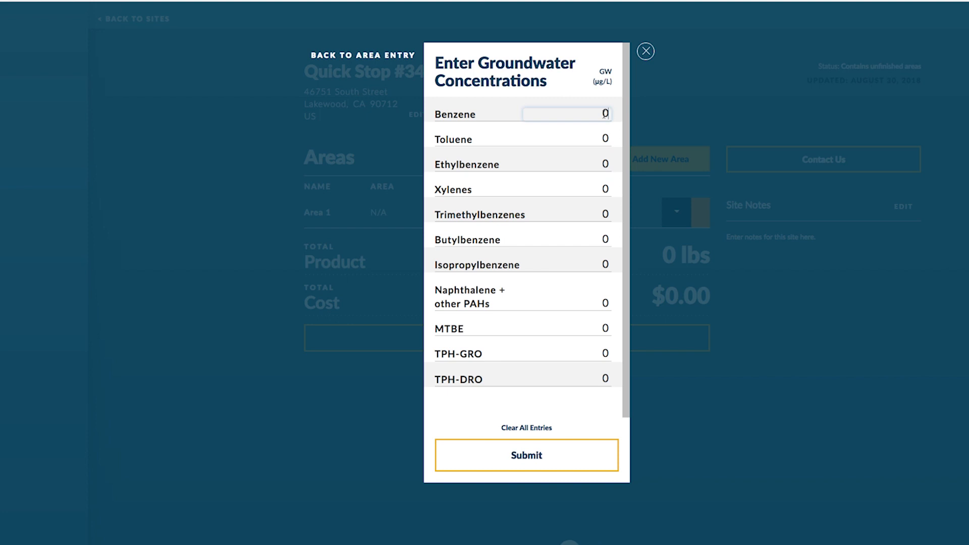
{"action": "type", "text": "500"}
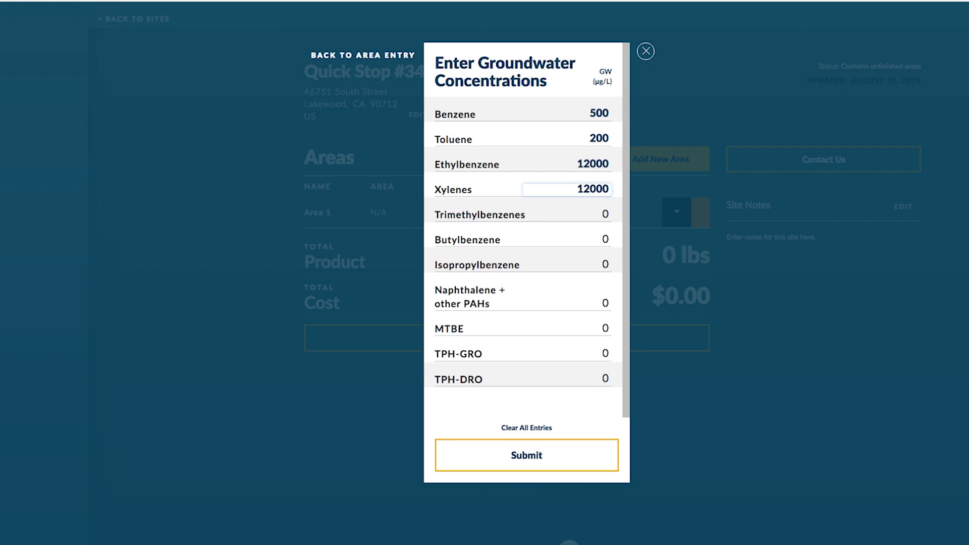
{"action": "type", "text": "30000"}
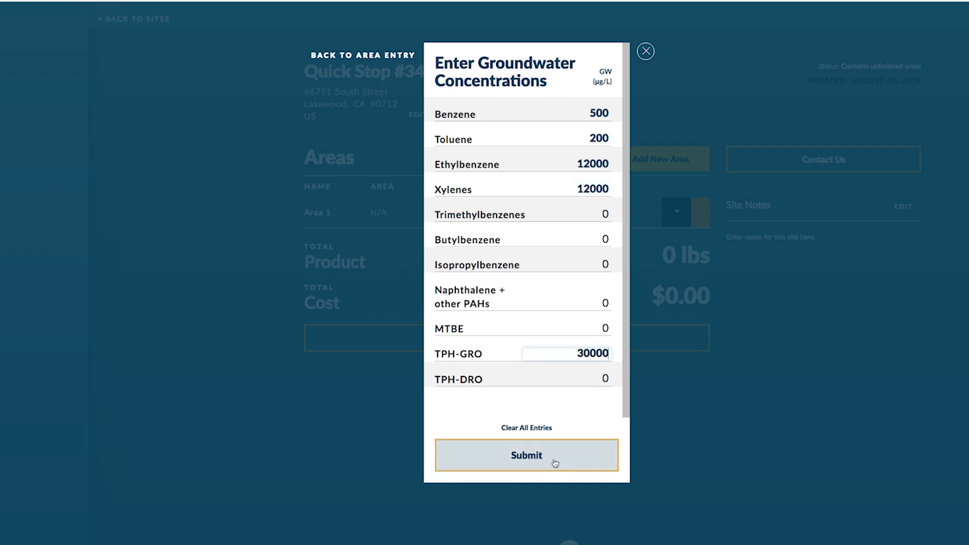
{"action": "left_click", "coordinate": [526, 455]}
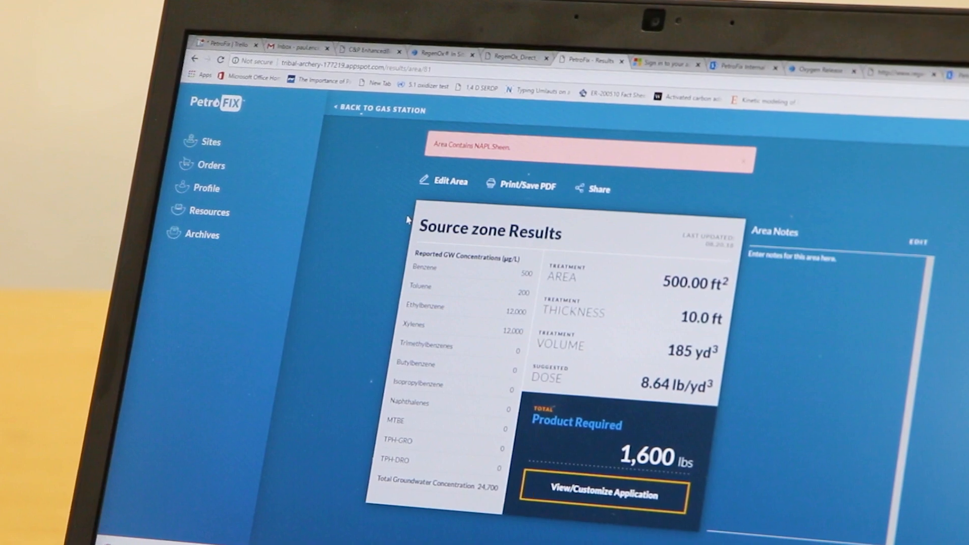
View/Customize Application for Area 1, showing 1,200 lbs required and its Application Details.
{"action": "left_click", "coordinate": [600, 491]}
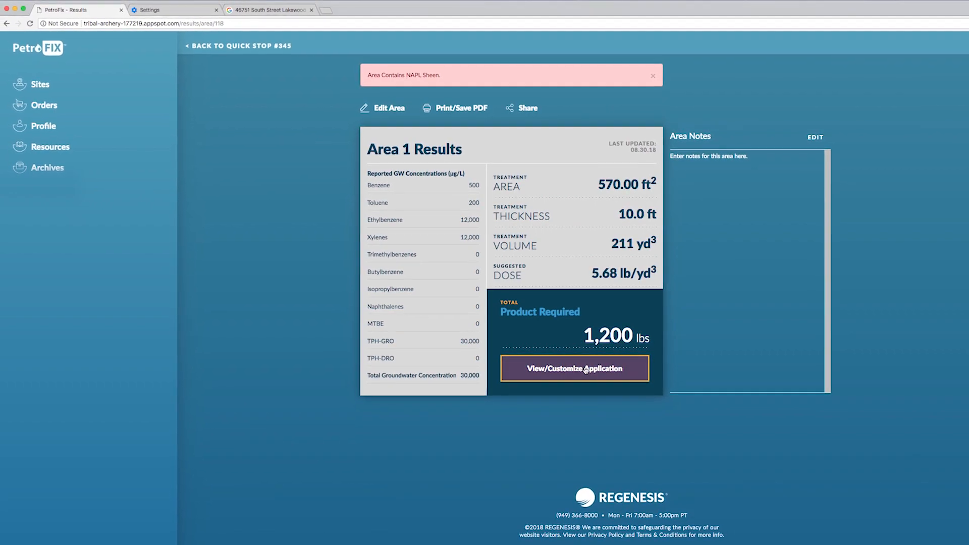
{"action": "left_click", "coordinate": [574, 369]}
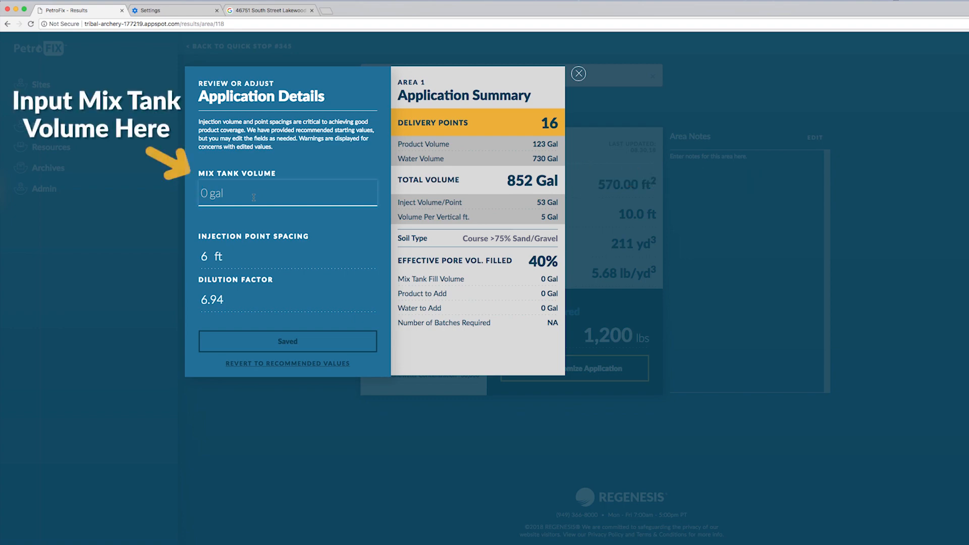
Set mix tank volume 300 gal, try 12 ft spacing, revert to recommended 6 ft and close.
{"action": "type", "text": "300"}
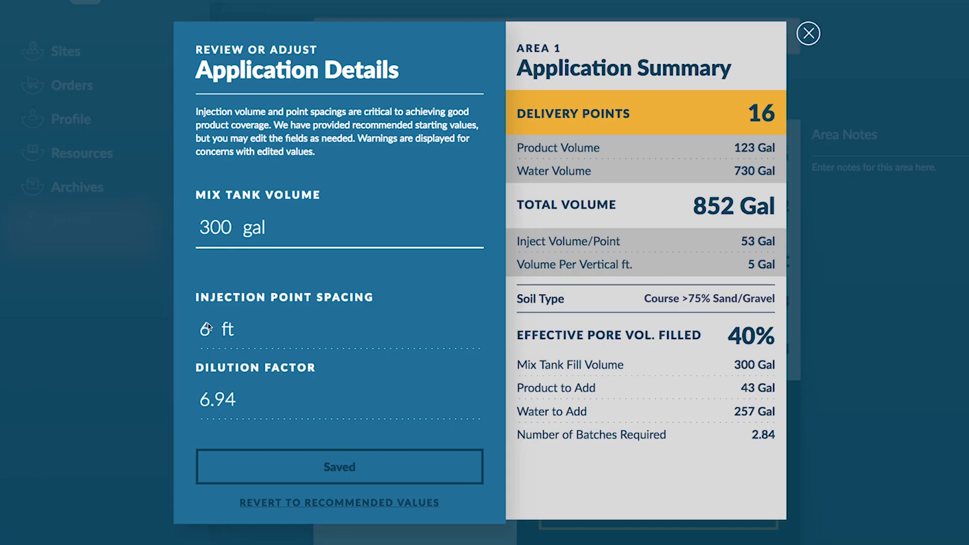
{"action": "type", "text": "12"}
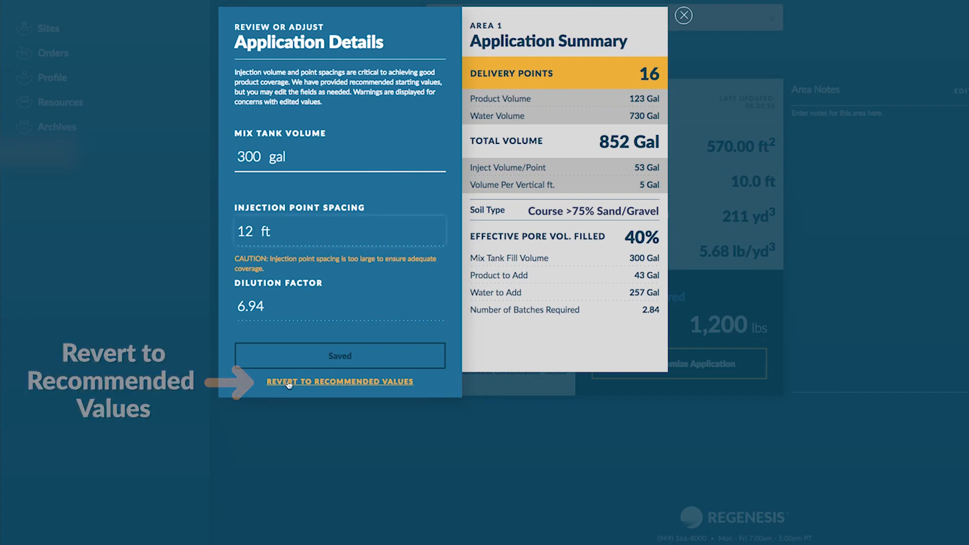
{"action": "left_click", "coordinate": [339, 381]}
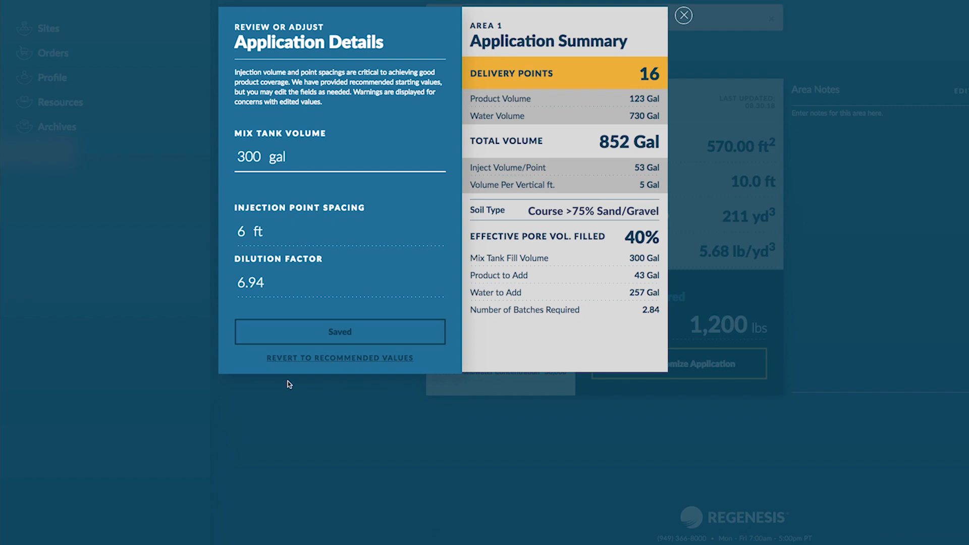
{"action": "left_click", "coordinate": [684, 16]}
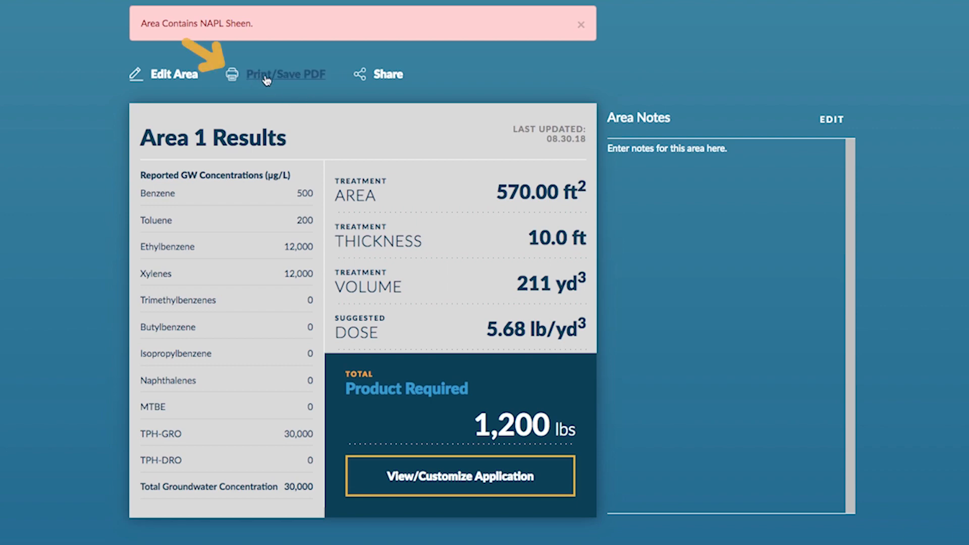
Print the Area 1 application summary via Print/Save PDF and the print dialog.
{"action": "left_click", "coordinate": [285, 75]}
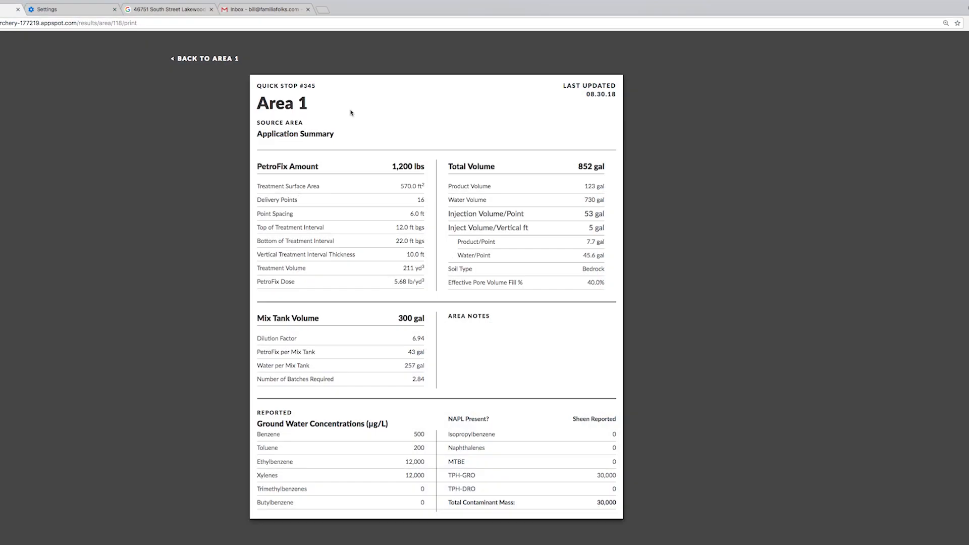
{"action": "key", "text": "ctrl+p"}
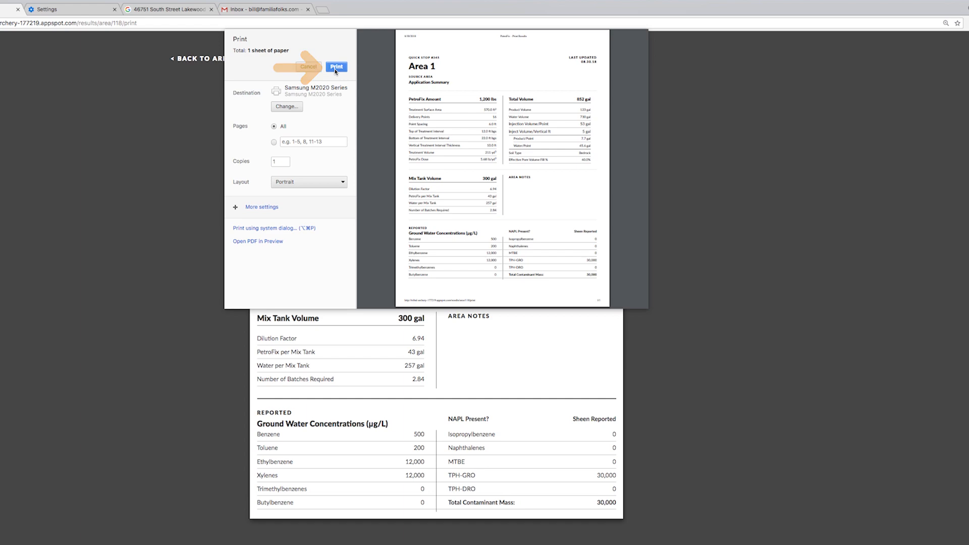
{"action": "left_click", "coordinate": [309, 67]}
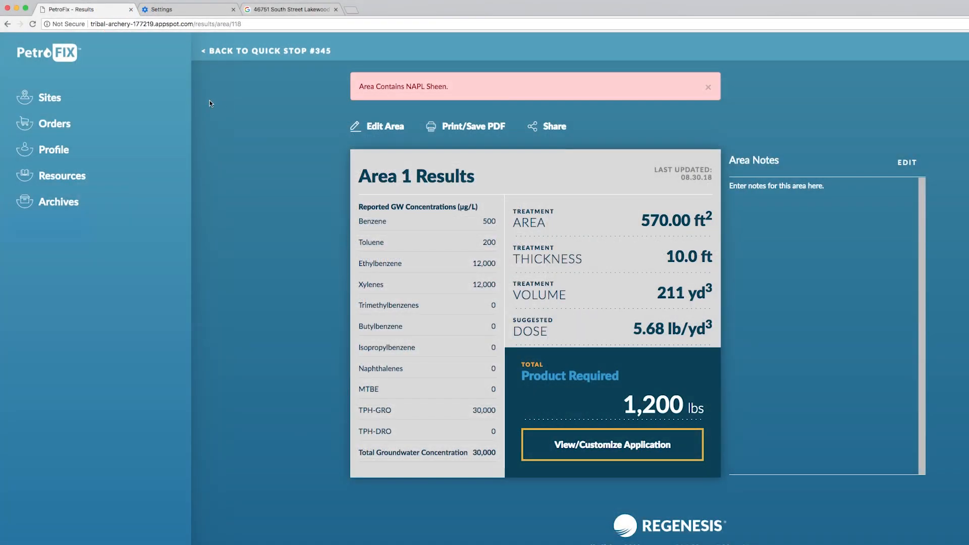
Return to Sites, reopen Quick Stop #345 and start its order process.
{"action": "left_click", "coordinate": [49, 98]}
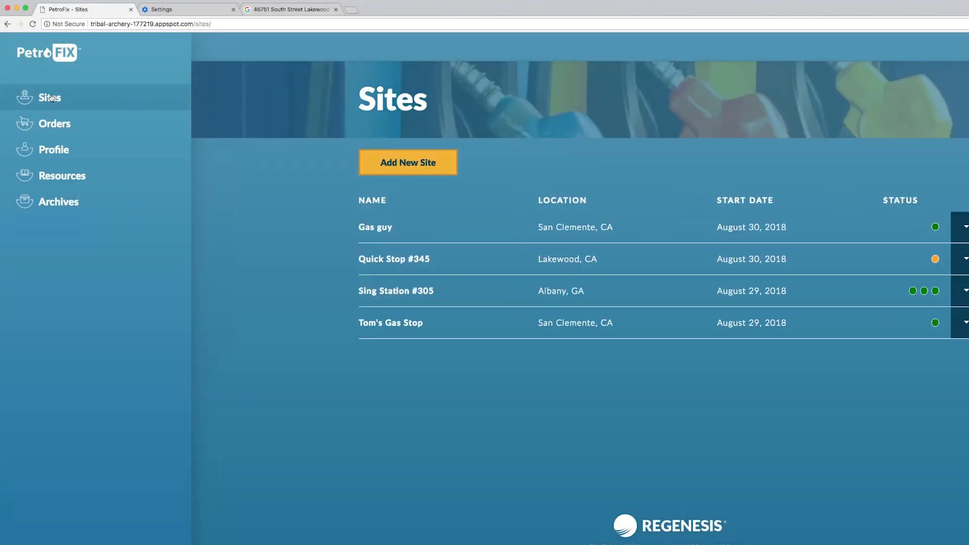
{"action": "mouse_move", "coordinate": [250, 198]}
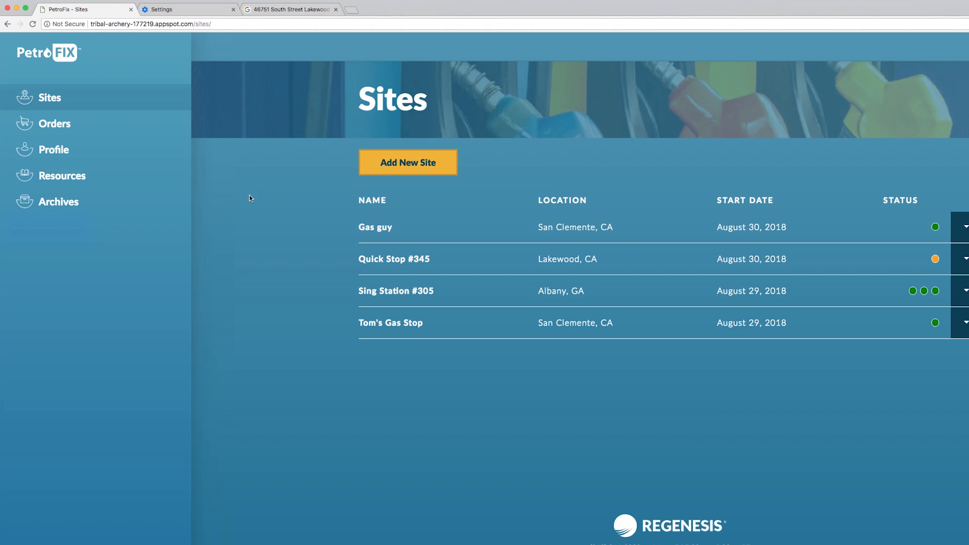
{"action": "left_click", "coordinate": [394, 258]}
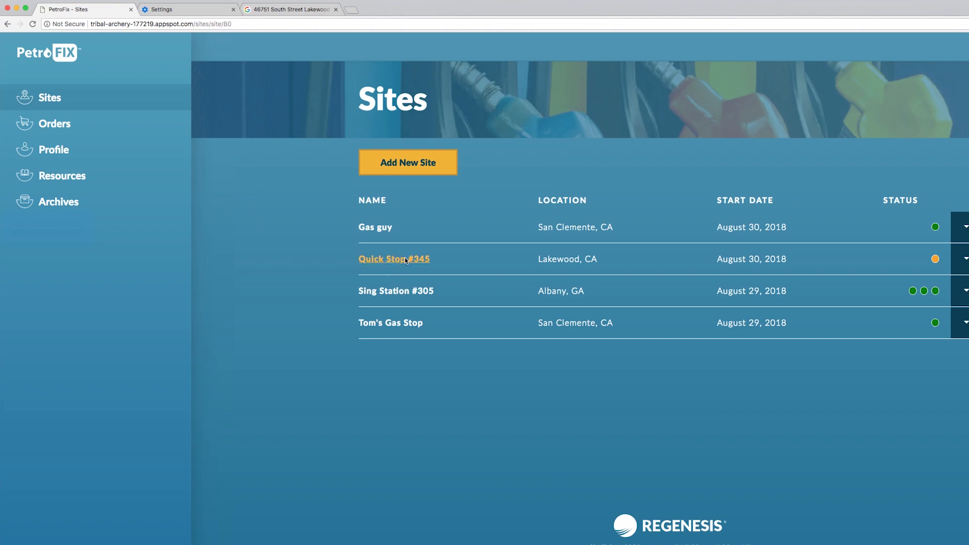
{"action": "left_click", "coordinate": [394, 259]}
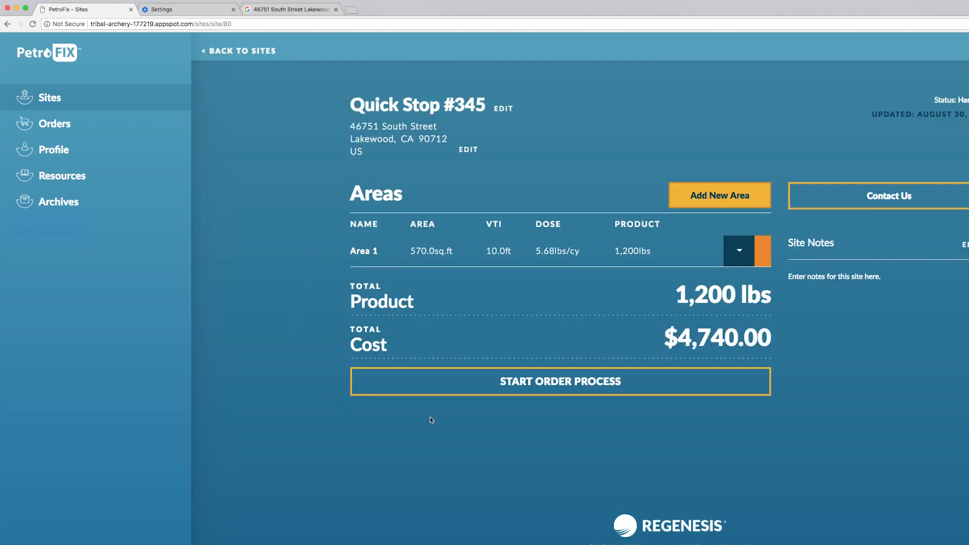
{"action": "left_click", "coordinate": [560, 381]}
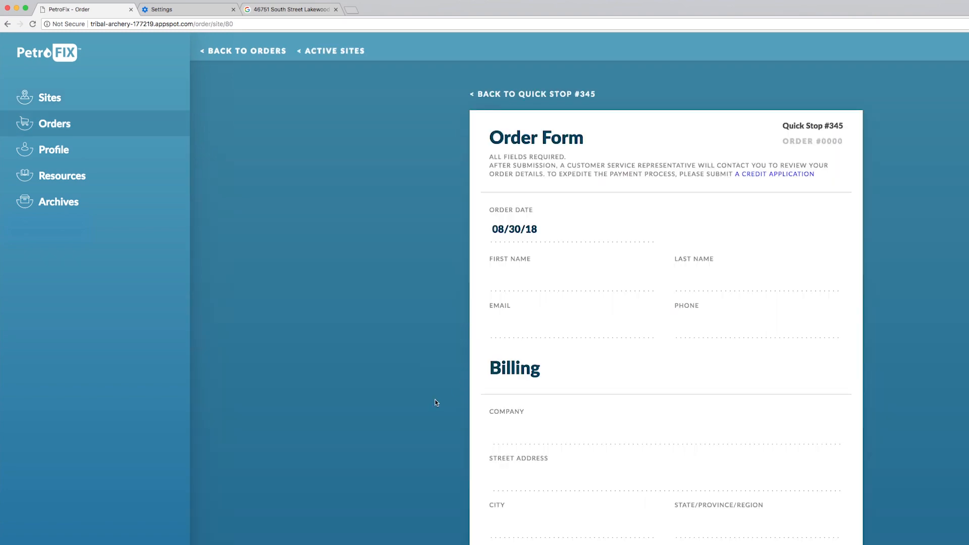
Set the electron acceptor blend to Sulfate Only in the Product Summary.
{"action": "scroll", "scroll_direction": "down", "scroll_amount": 3}
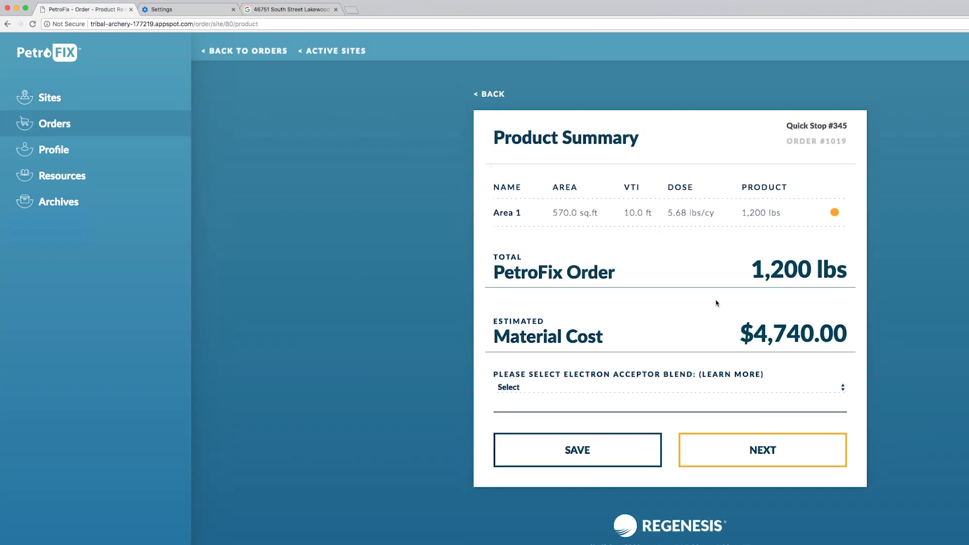
{"action": "mouse_move", "coordinate": [735, 305]}
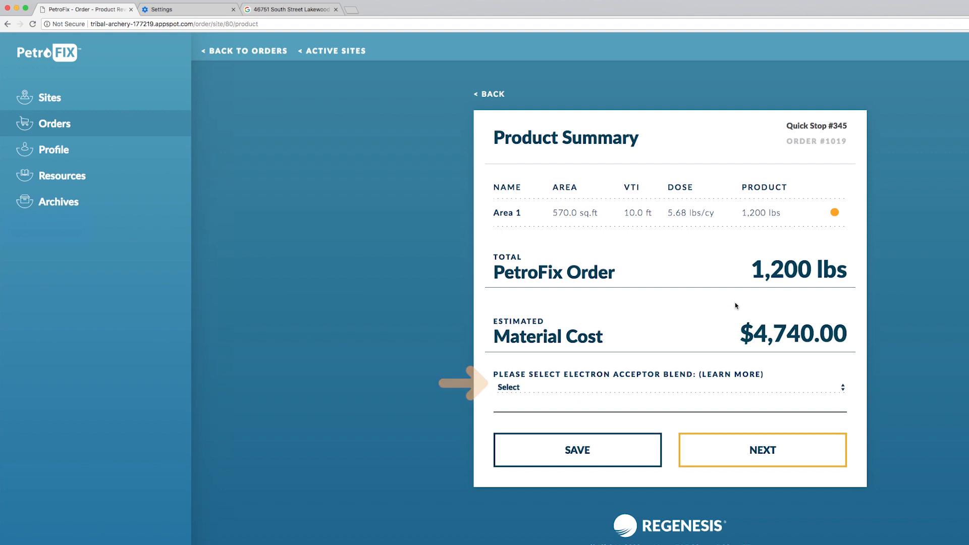
{"action": "mouse_move", "coordinate": [902, 359]}
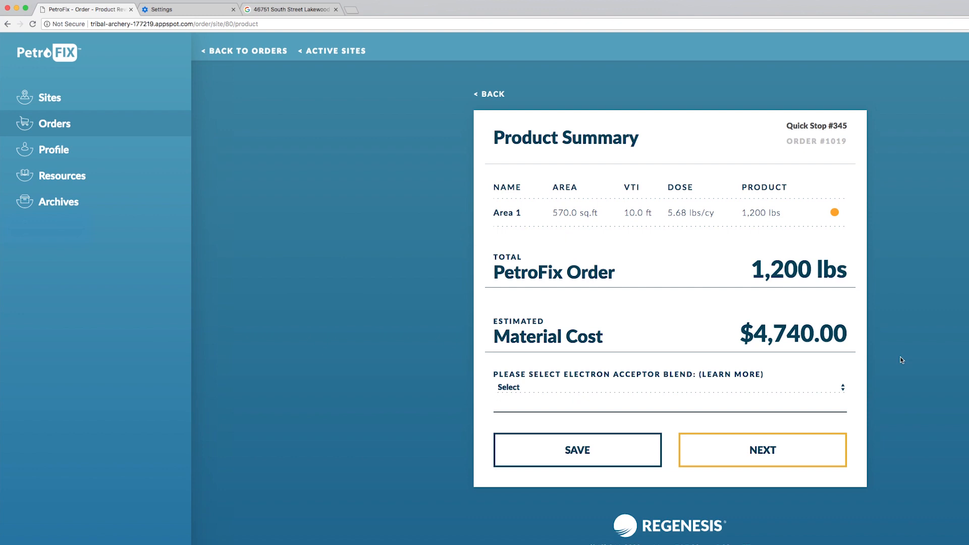
{"action": "left_click", "coordinate": [667, 388]}
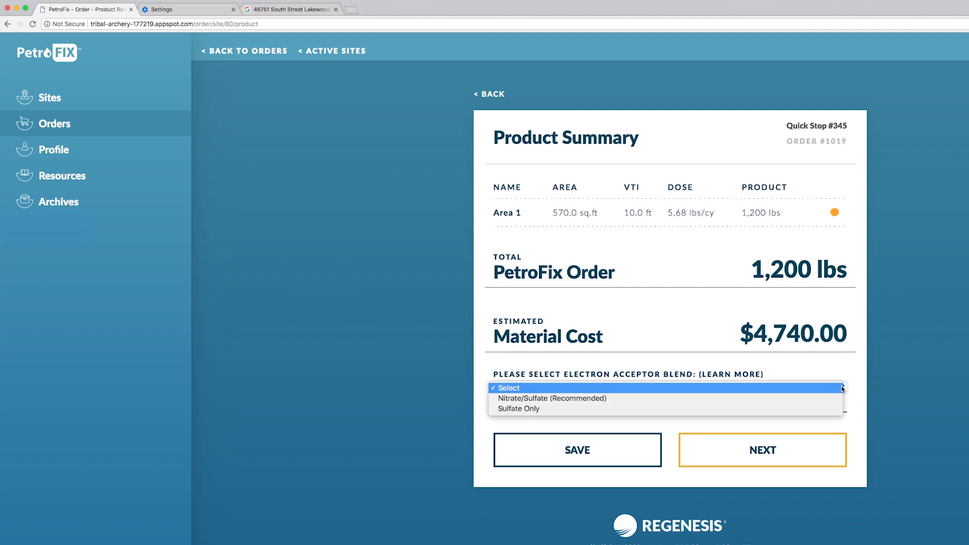
{"action": "left_click", "coordinate": [552, 399]}
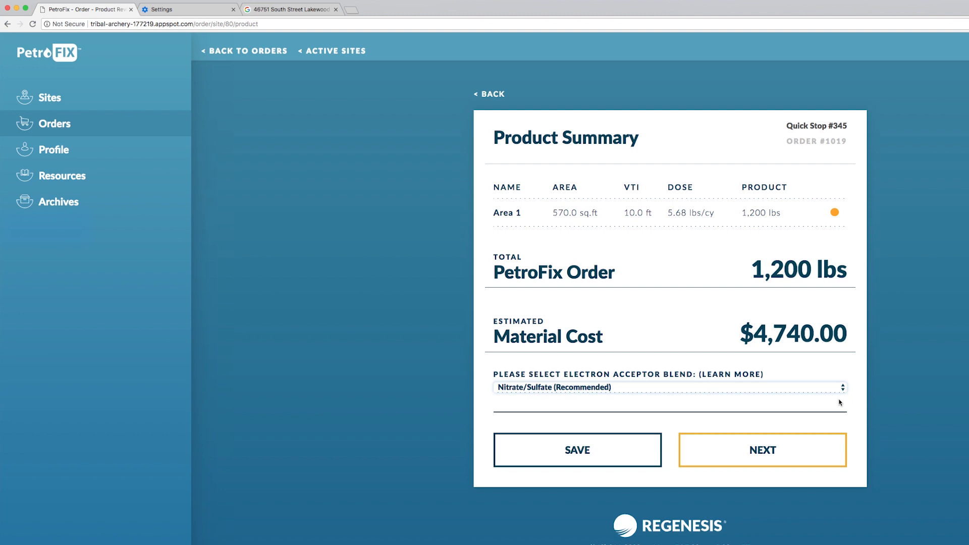
{"action": "left_click", "coordinate": [667, 387]}
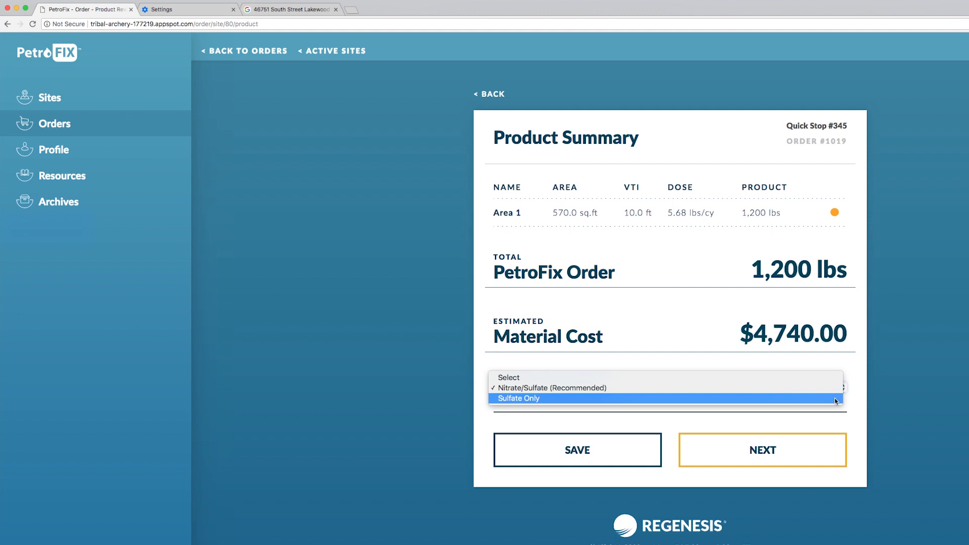
{"action": "left_click", "coordinate": [519, 399]}
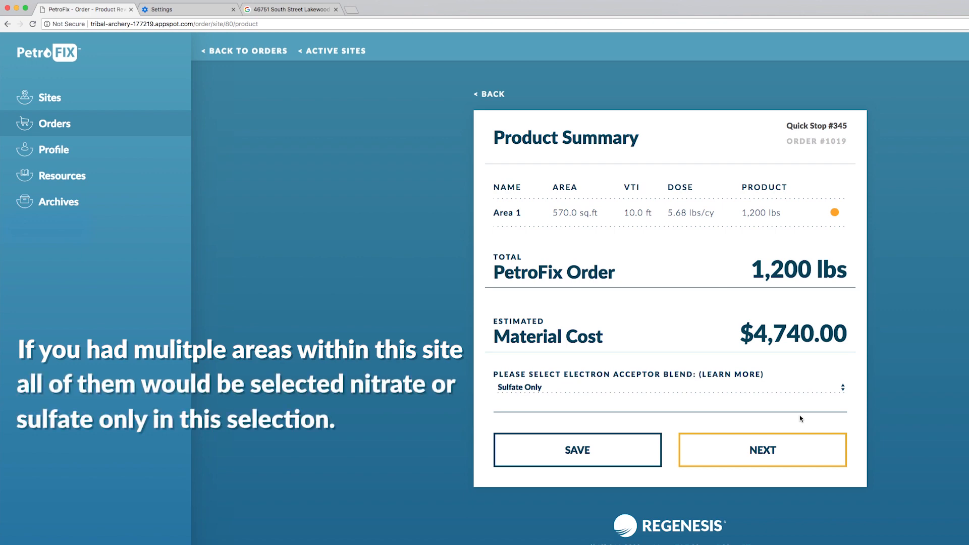
Continue to delivery details and mark the address as the project site (Yes).
{"action": "left_click", "coordinate": [763, 450]}
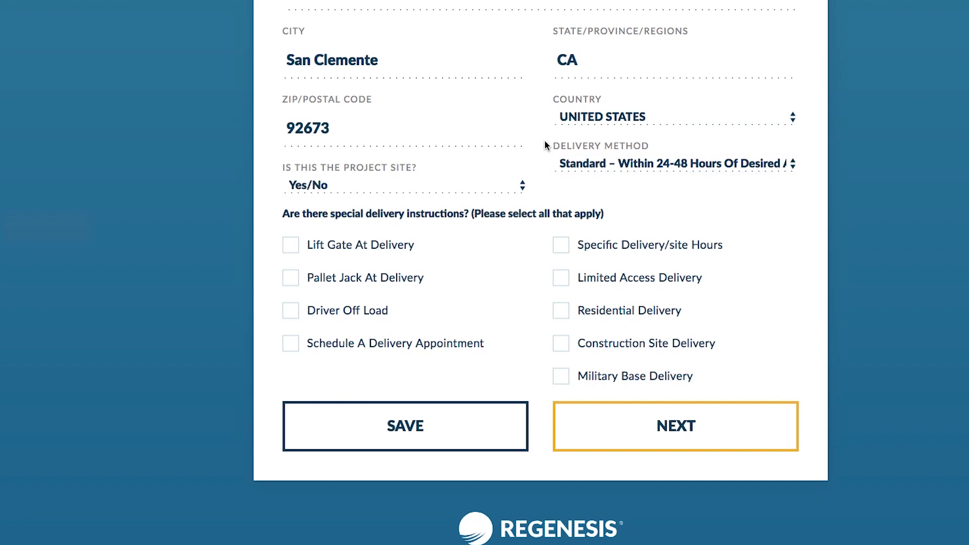
{"action": "left_click", "coordinate": [402, 186]}
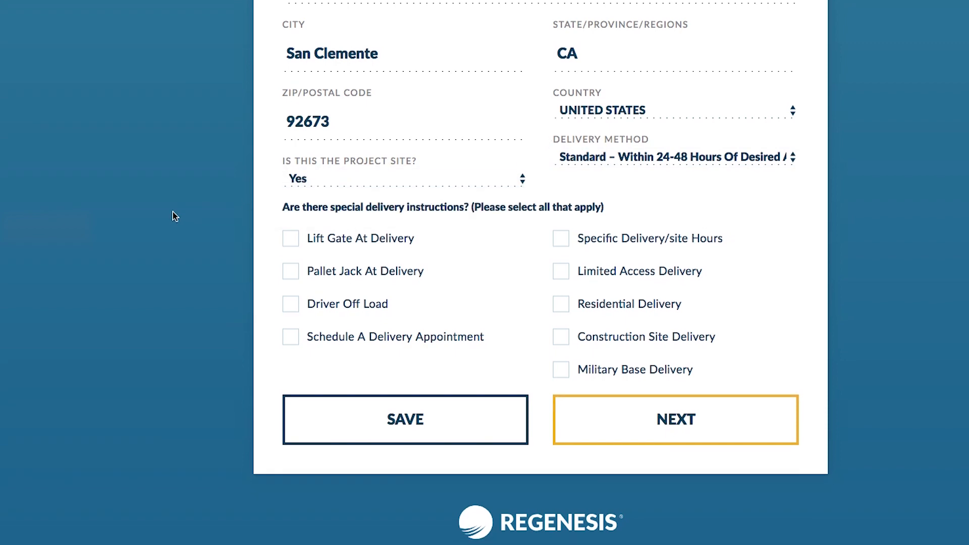